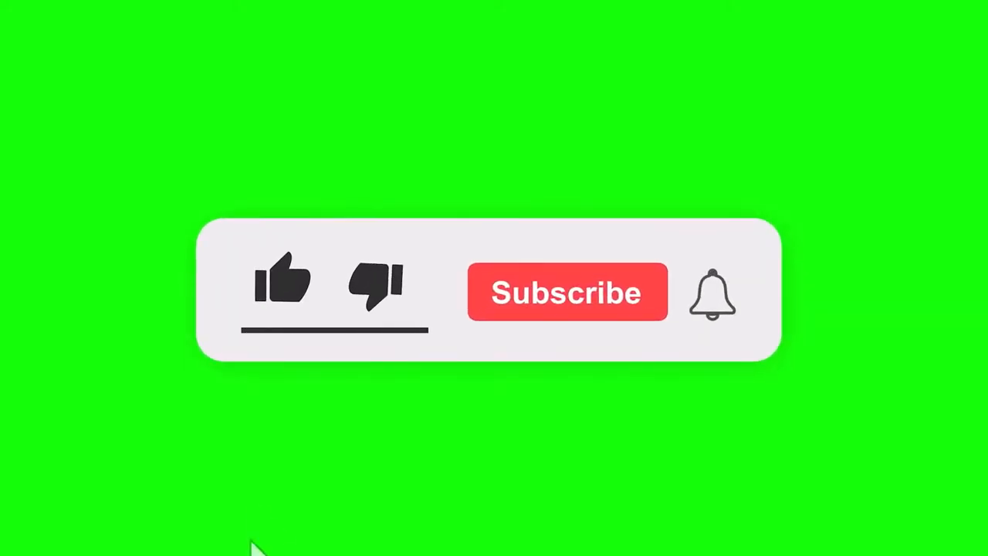
On the YouTube home page, open the Create menu with its upload and go-live options.
{"action": "left_click", "coordinate": [283, 278]}
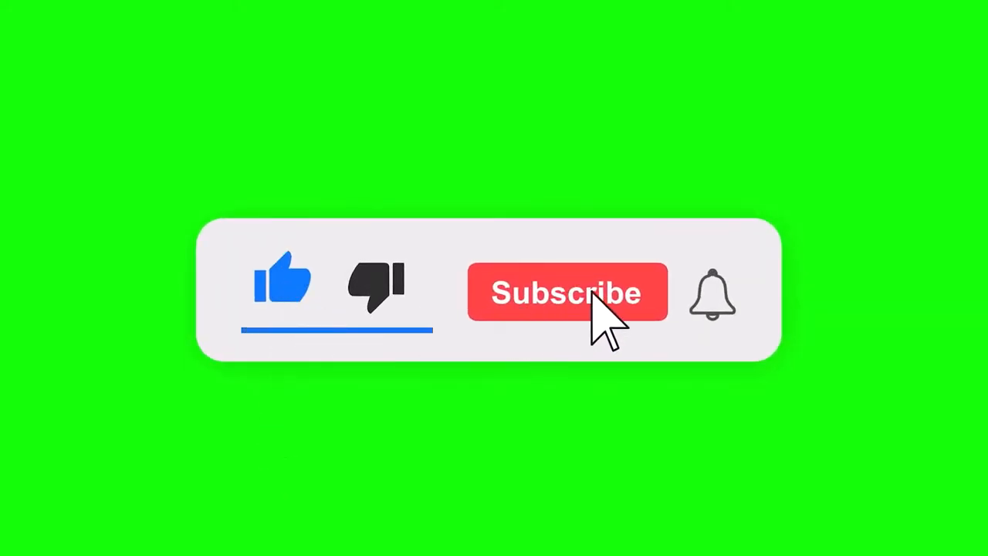
{"action": "left_click", "coordinate": [567, 291]}
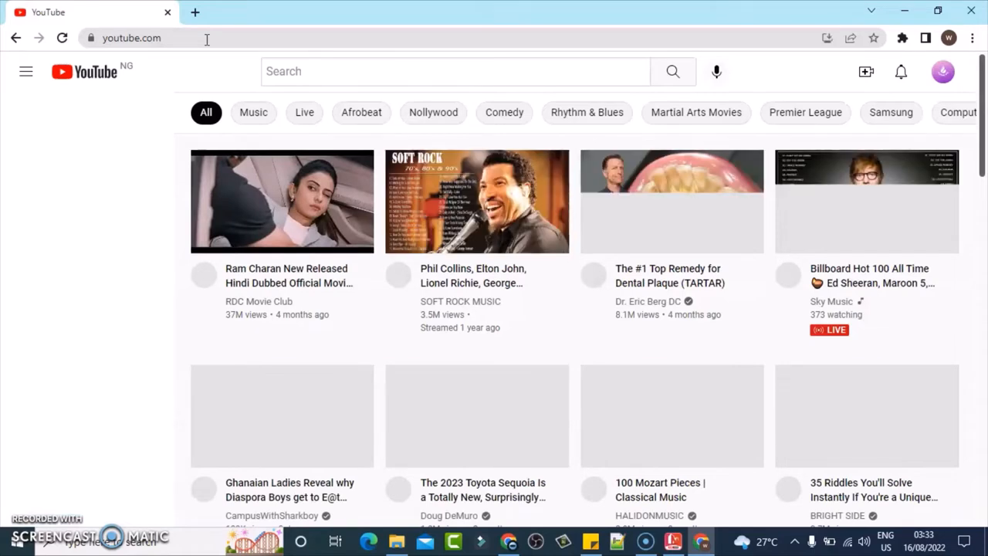
{"action": "left_click", "coordinate": [25, 71]}
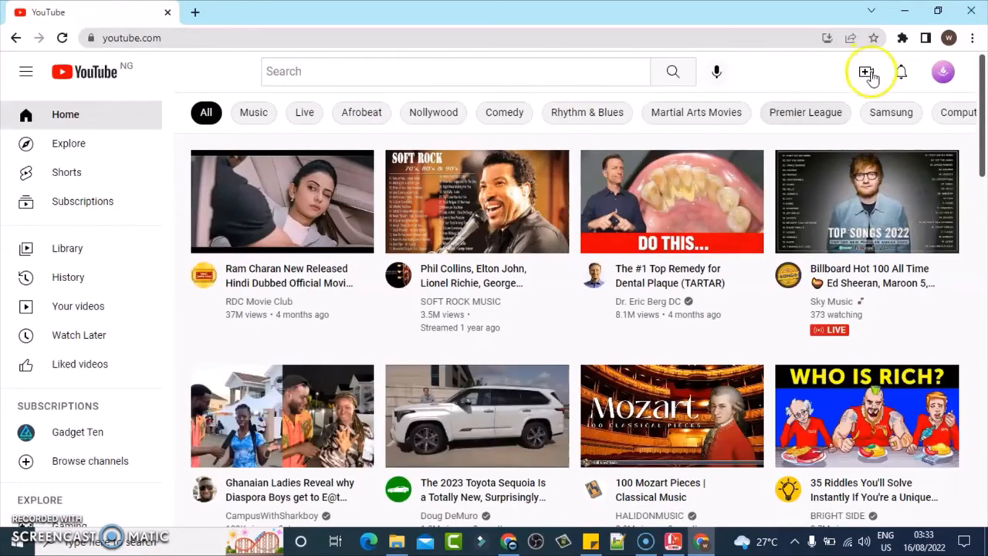
{"action": "left_click", "coordinate": [865, 71]}
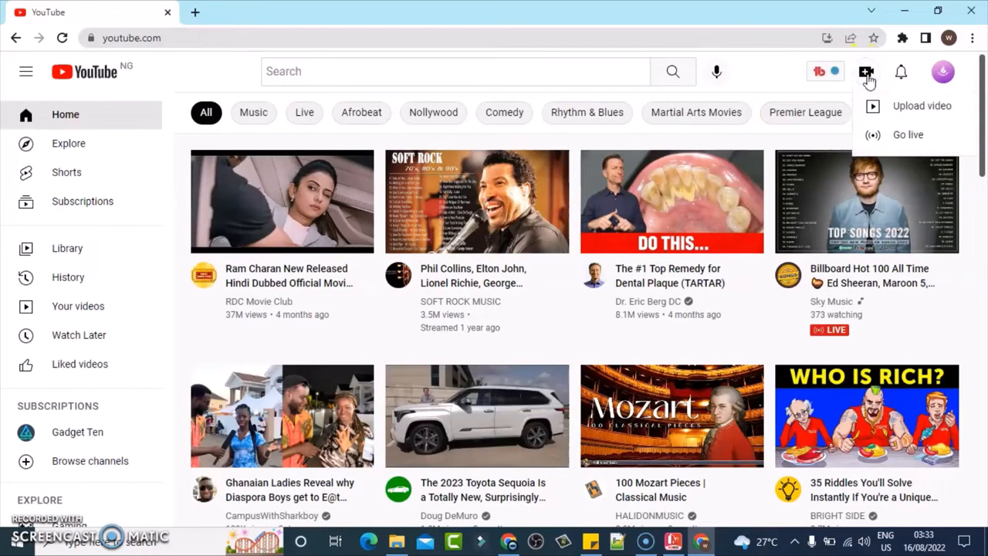
{"action": "mouse_move", "coordinate": [915, 126]}
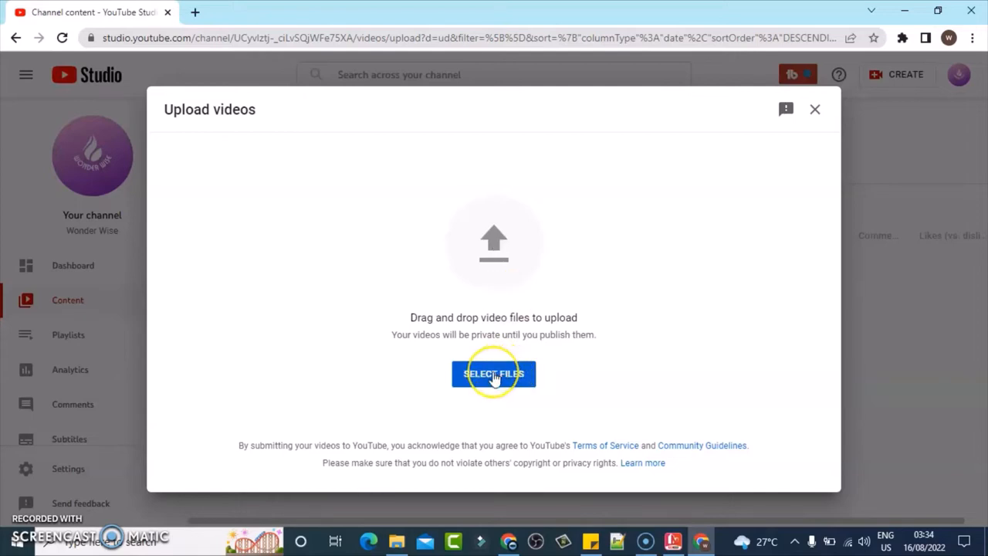
Select the portrait video 20220815_154742 from the Videos folder and start uploading it.
{"action": "left_click", "coordinate": [493, 374]}
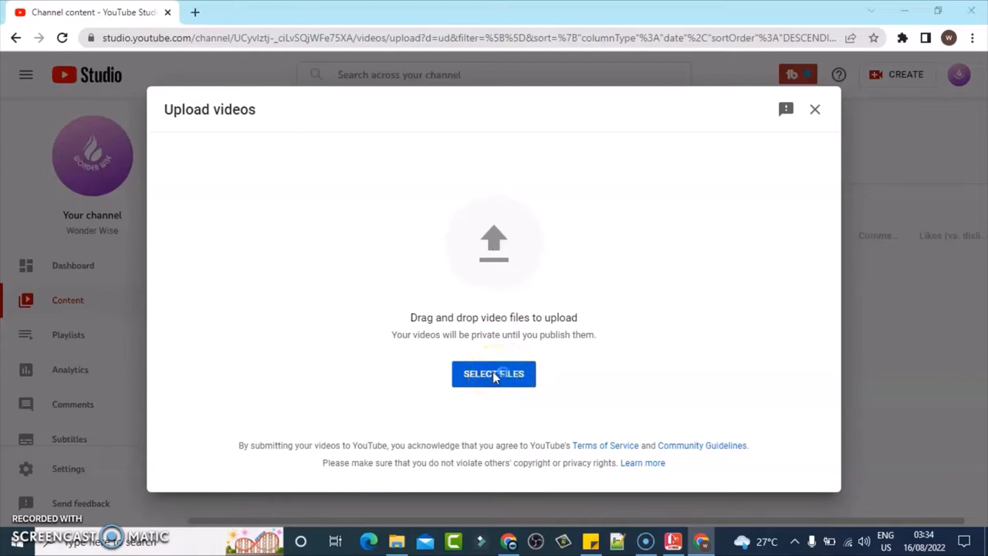
{"action": "left_click", "coordinate": [494, 373]}
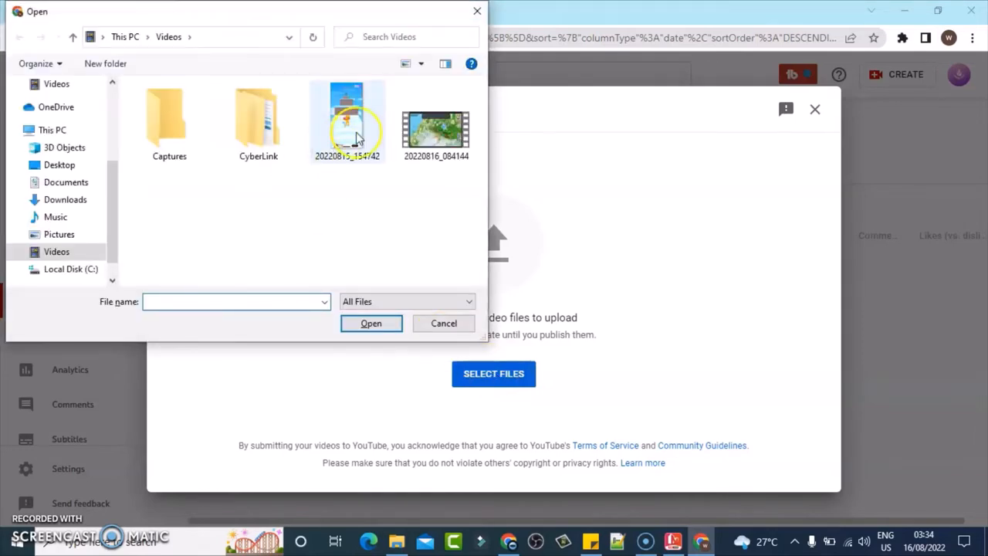
{"action": "left_click", "coordinate": [347, 122]}
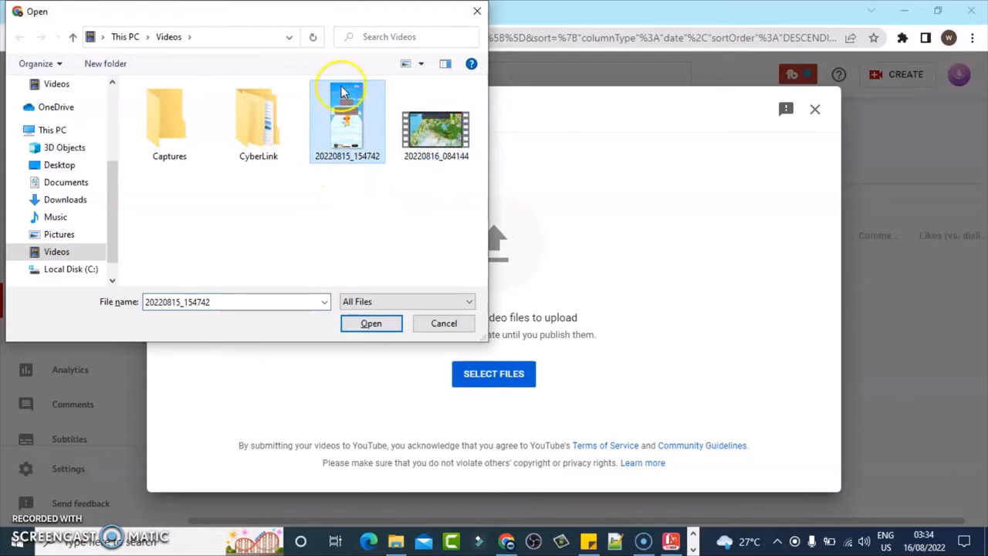
{"action": "left_click", "coordinate": [436, 121]}
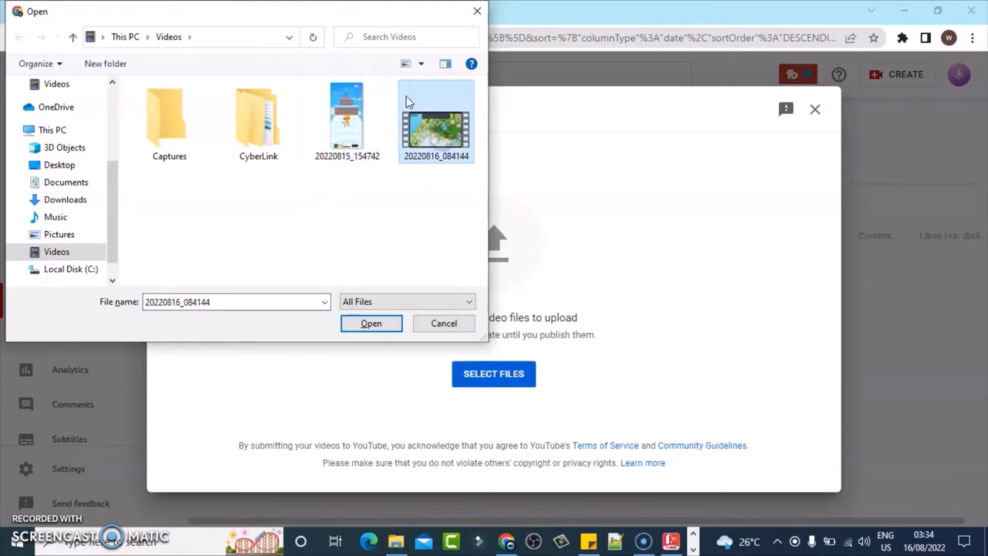
{"action": "mouse_move", "coordinate": [436, 123]}
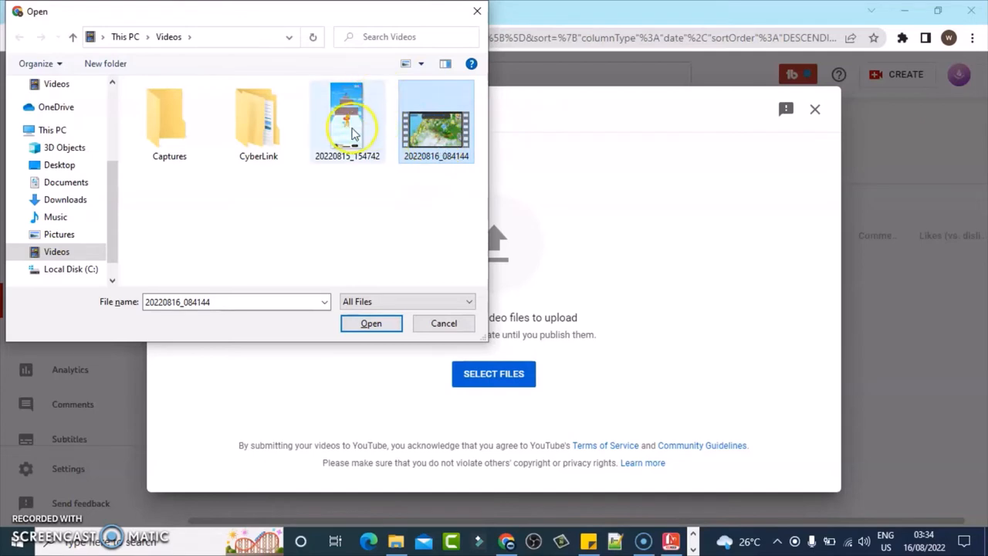
{"action": "left_click", "coordinate": [346, 120]}
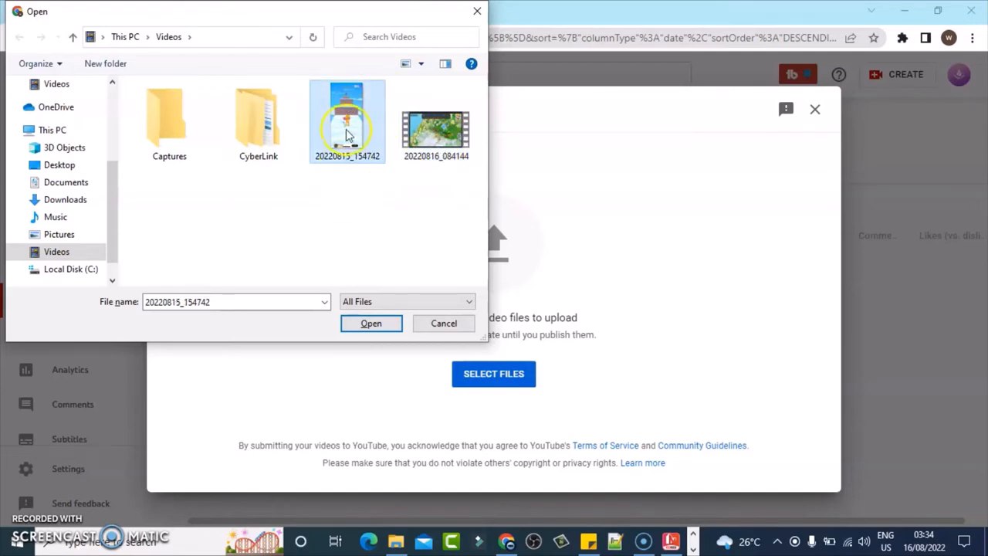
{"action": "mouse_move", "coordinate": [347, 139]}
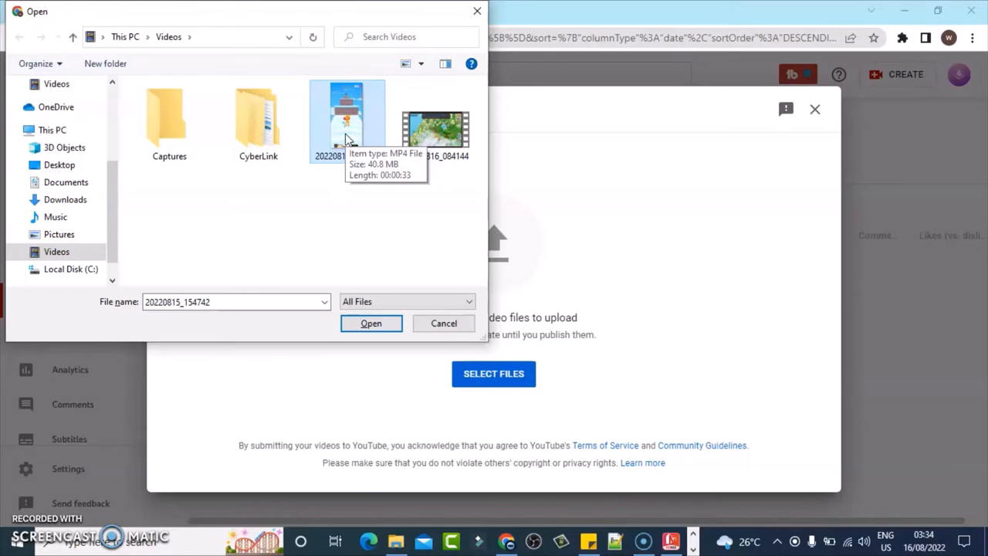
{"action": "left_click", "coordinate": [346, 120]}
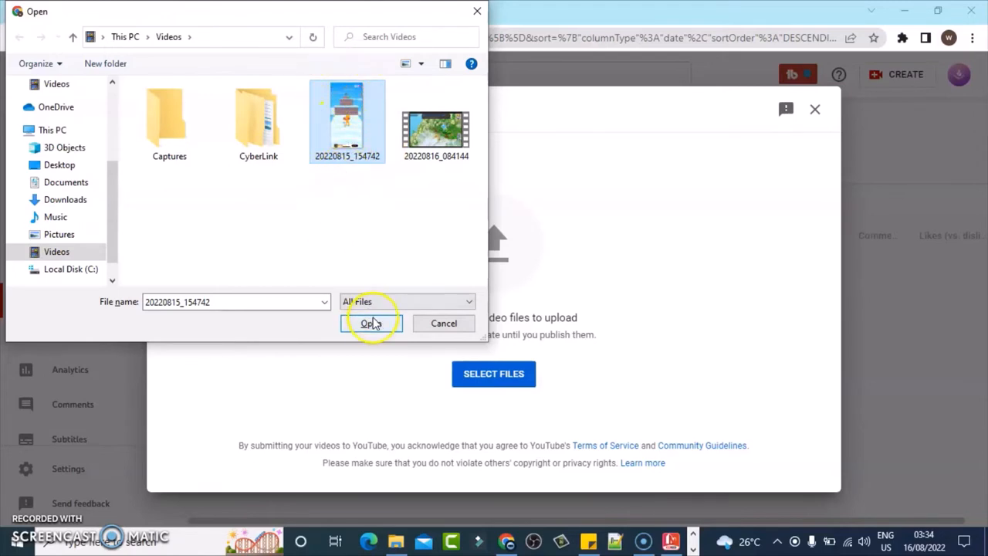
{"action": "left_click", "coordinate": [372, 323]}
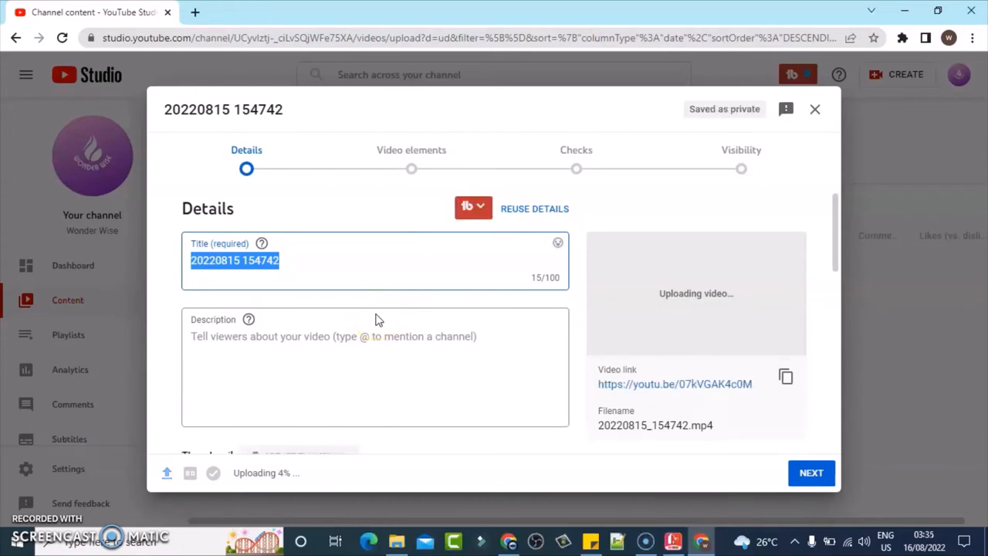
{"action": "mouse_move", "coordinate": [347, 265]}
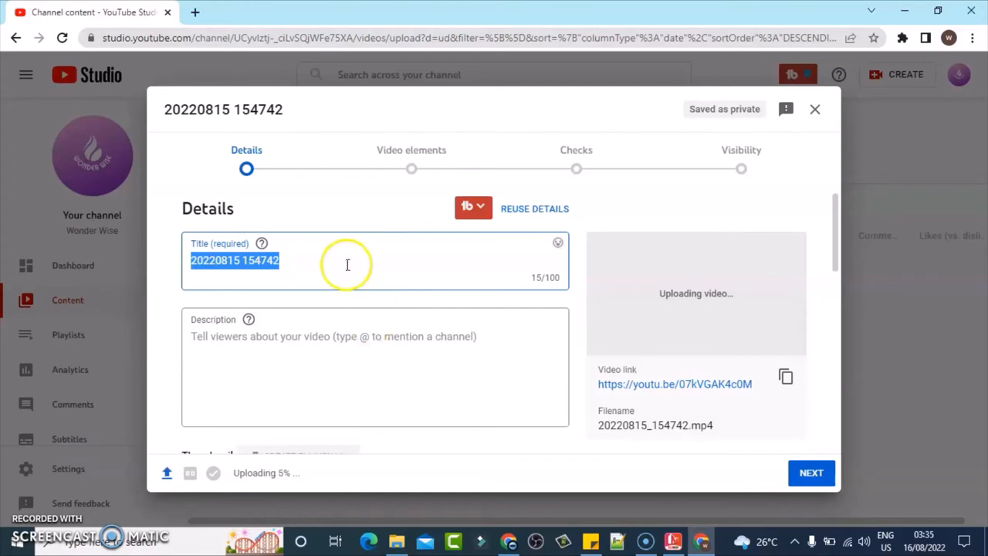
Replace the default filename title with 'Game play video'.
{"action": "type", "text": "H"}
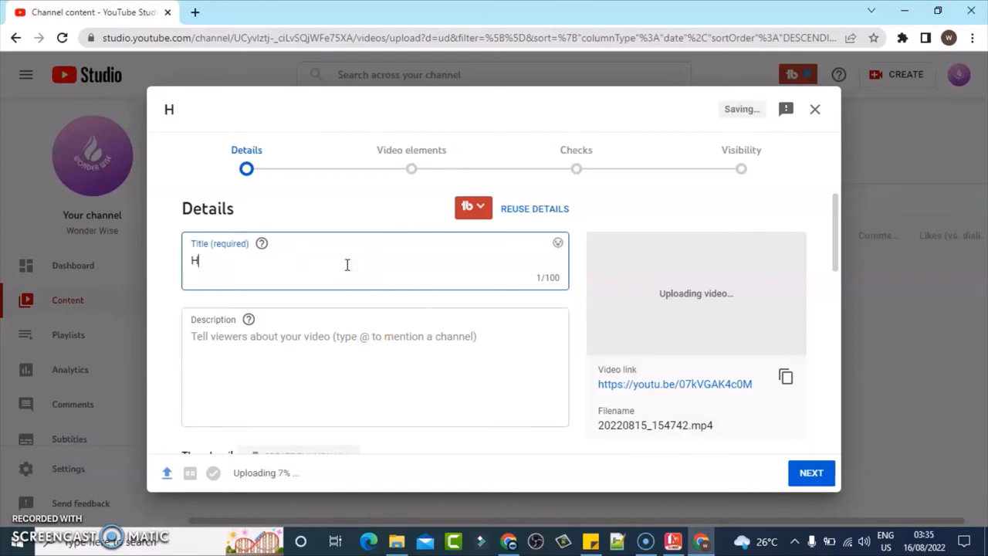
{"action": "type", "text": "Game"}
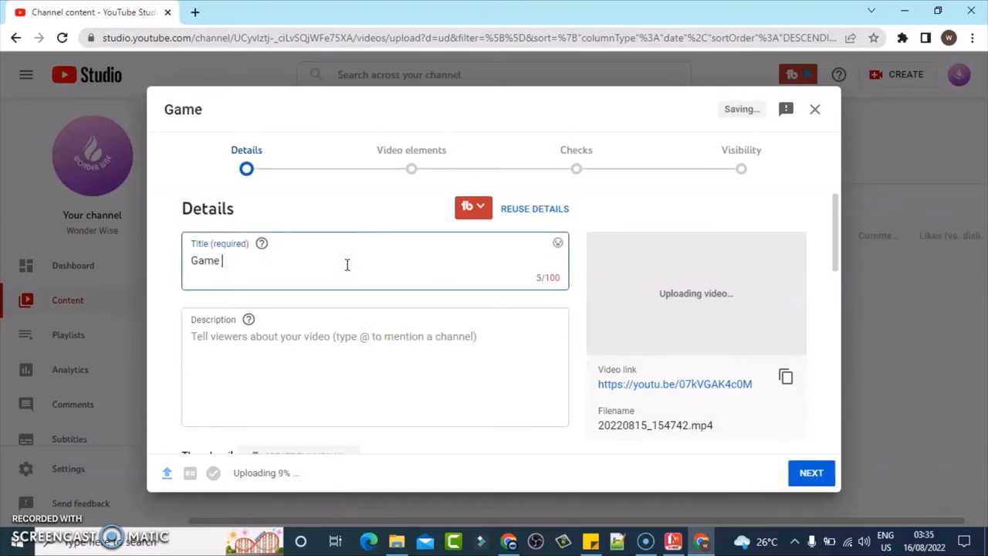
{"action": "type", "text": "play video"}
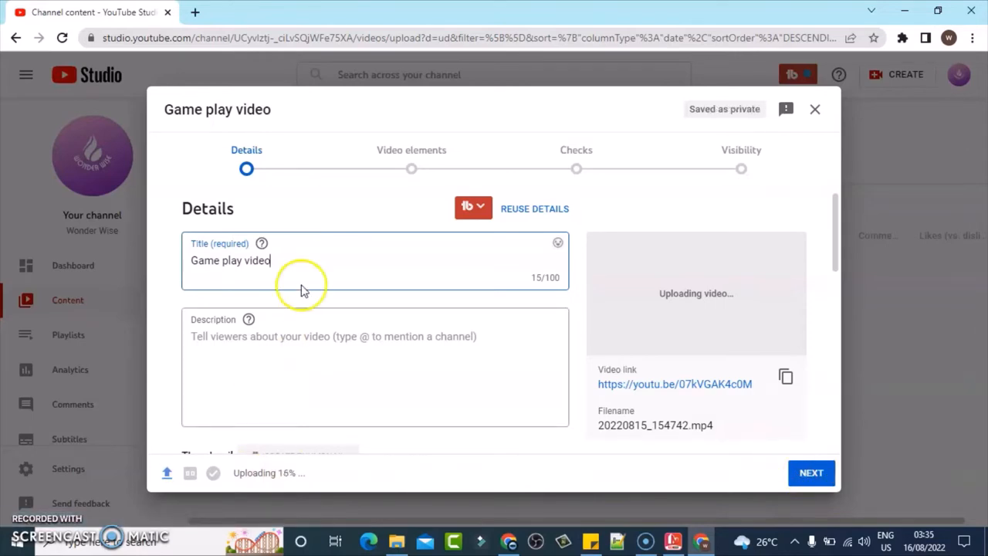
{"action": "mouse_move", "coordinate": [299, 316]}
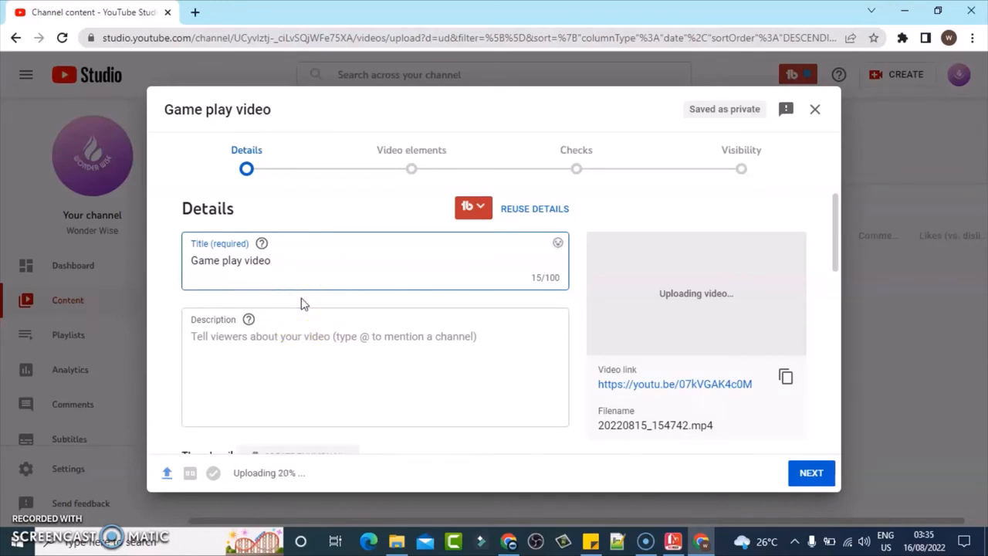
{"action": "mouse_move", "coordinate": [135, 446]}
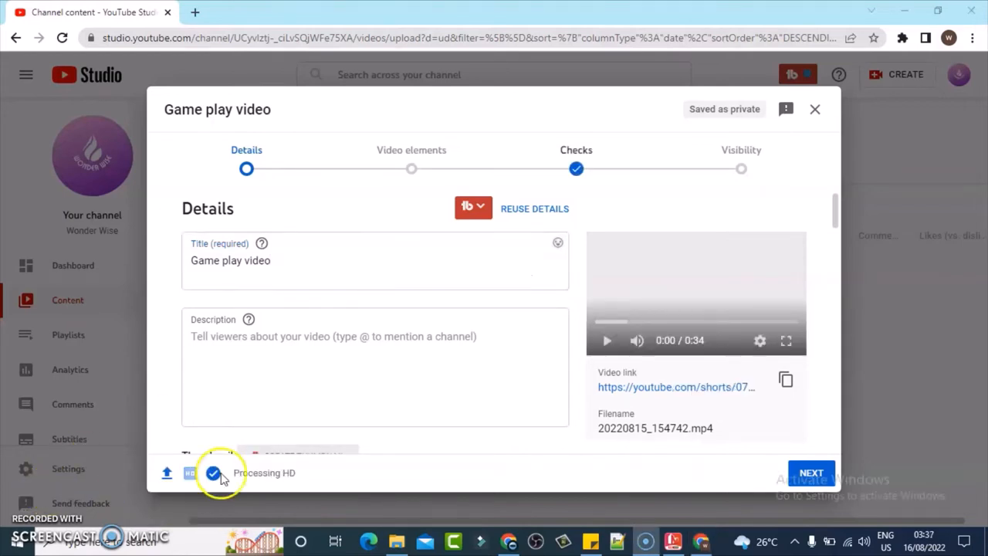
{"action": "mouse_move", "coordinate": [475, 452]}
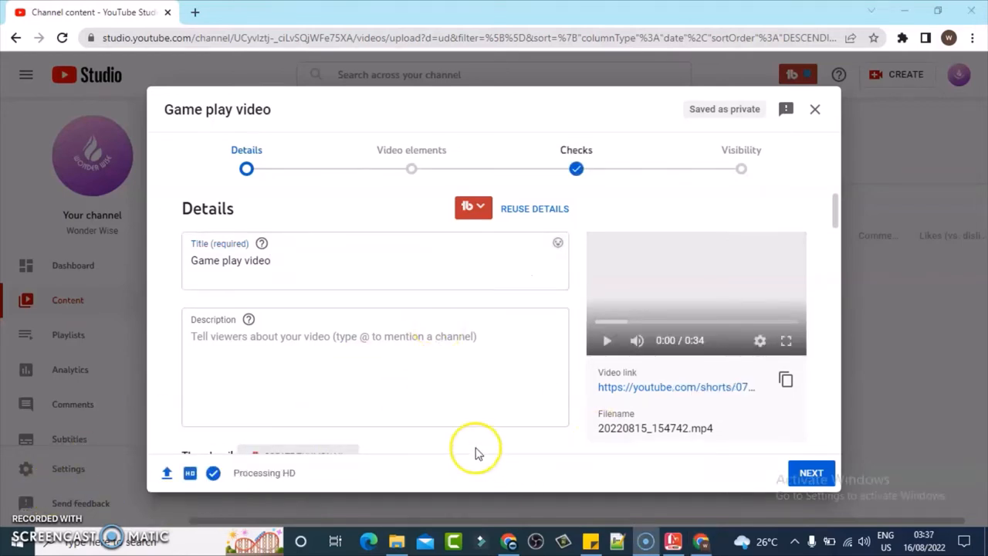
{"action": "mouse_move", "coordinate": [791, 438]}
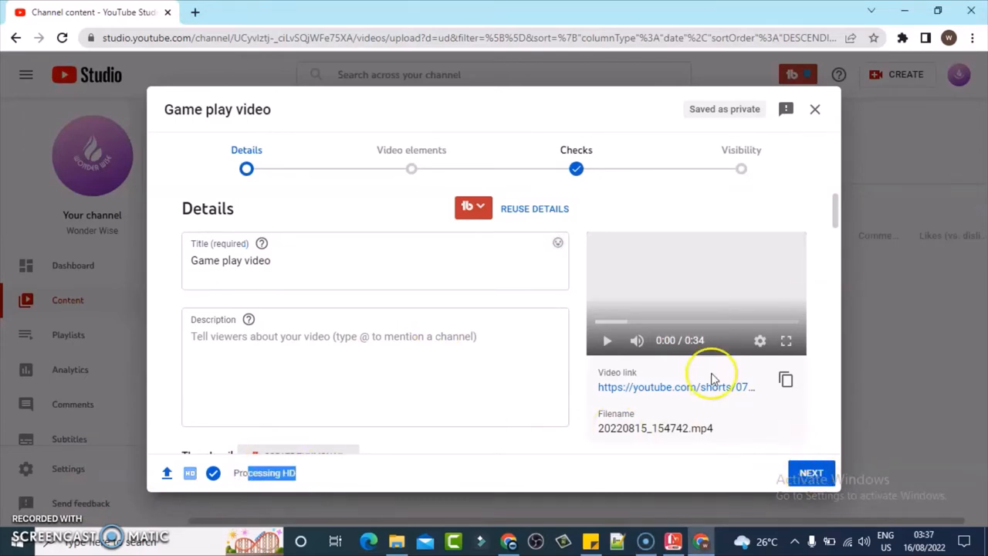
Skip past Video elements and Checks, publish as Public, and close the confirmation.
{"action": "left_click", "coordinate": [811, 472]}
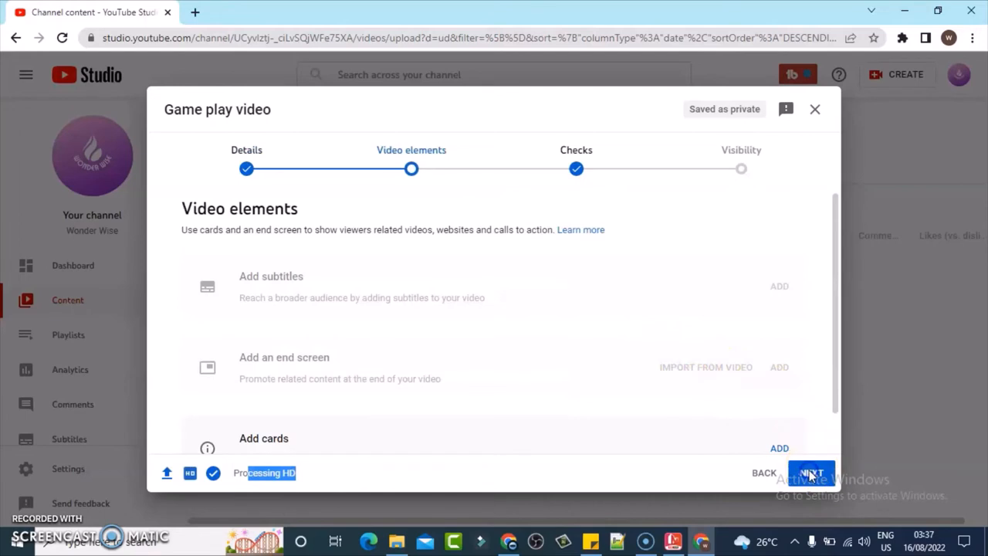
{"action": "left_click", "coordinate": [811, 472]}
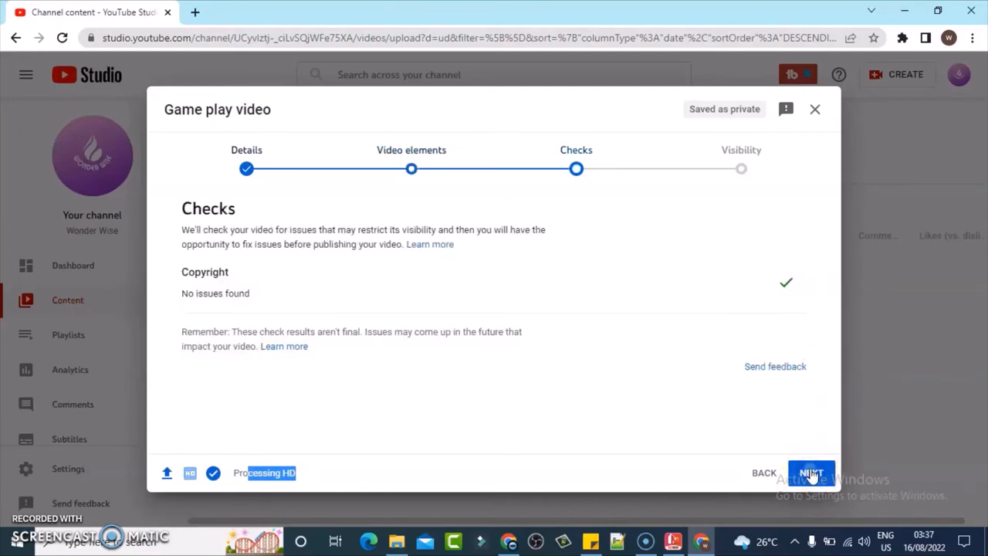
{"action": "left_click", "coordinate": [810, 472]}
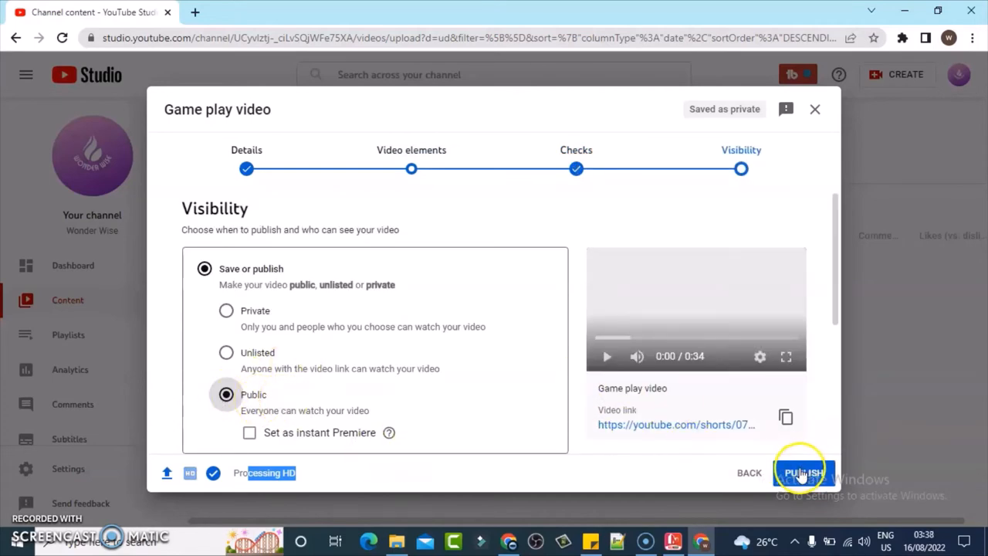
{"action": "left_click", "coordinate": [803, 471]}
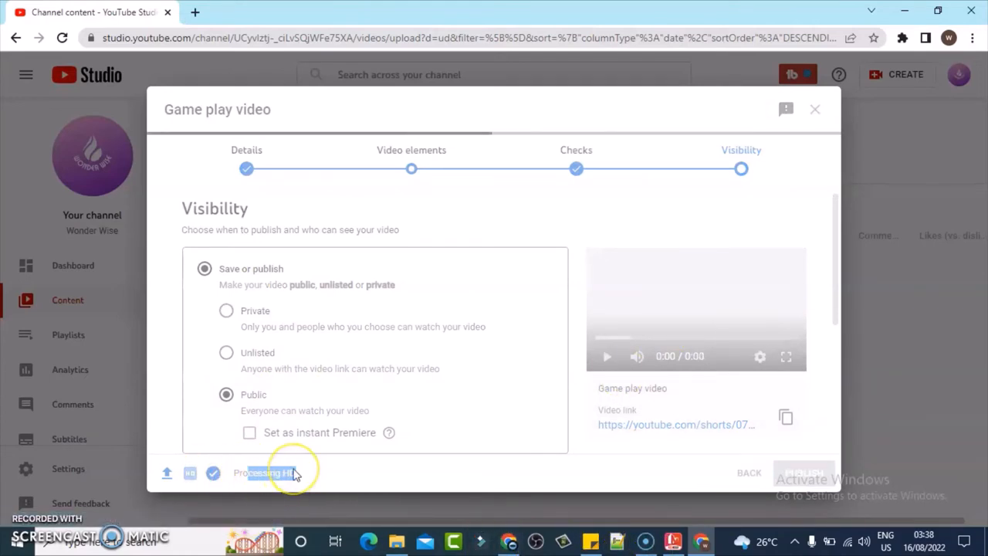
{"action": "left_click", "coordinate": [803, 472]}
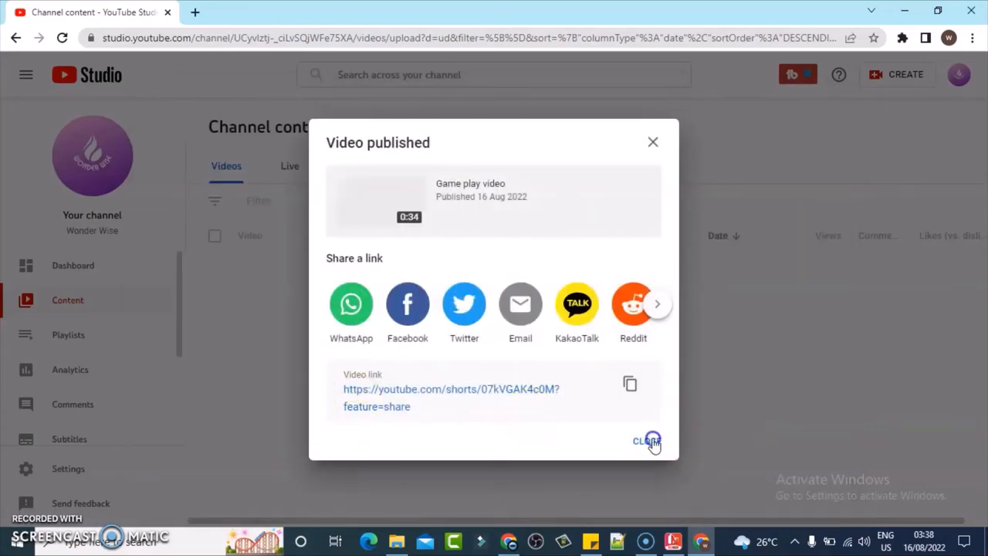
{"action": "left_click", "coordinate": [645, 441]}
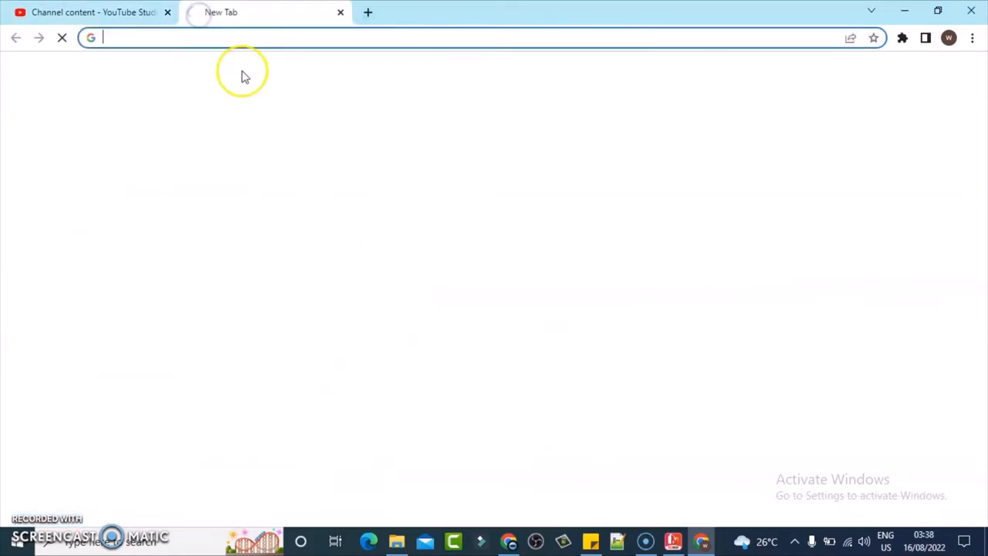
Load youtube.com in the new tab and go to the Wonder Wise channel page.
{"action": "type", "text": "youtube.com"}
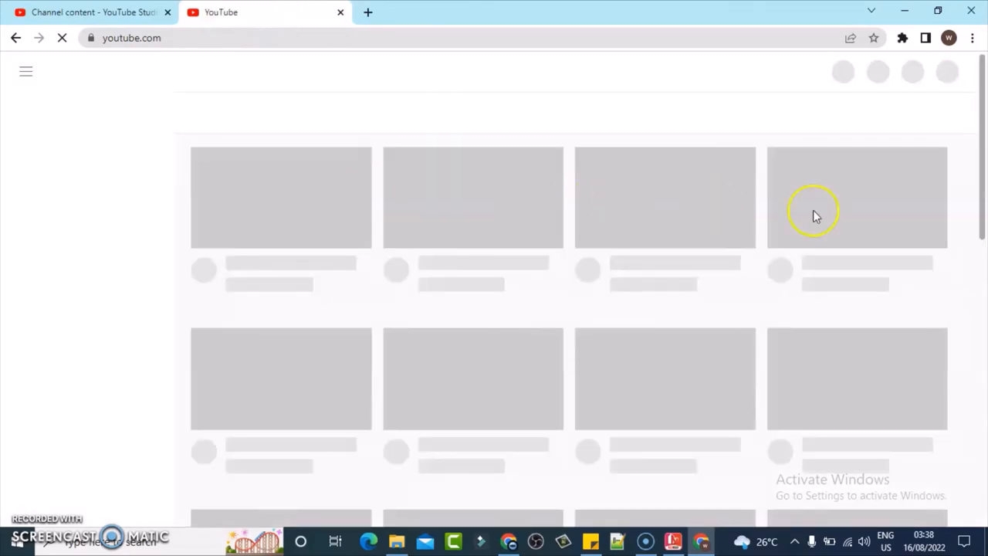
{"action": "mouse_move", "coordinate": [951, 77]}
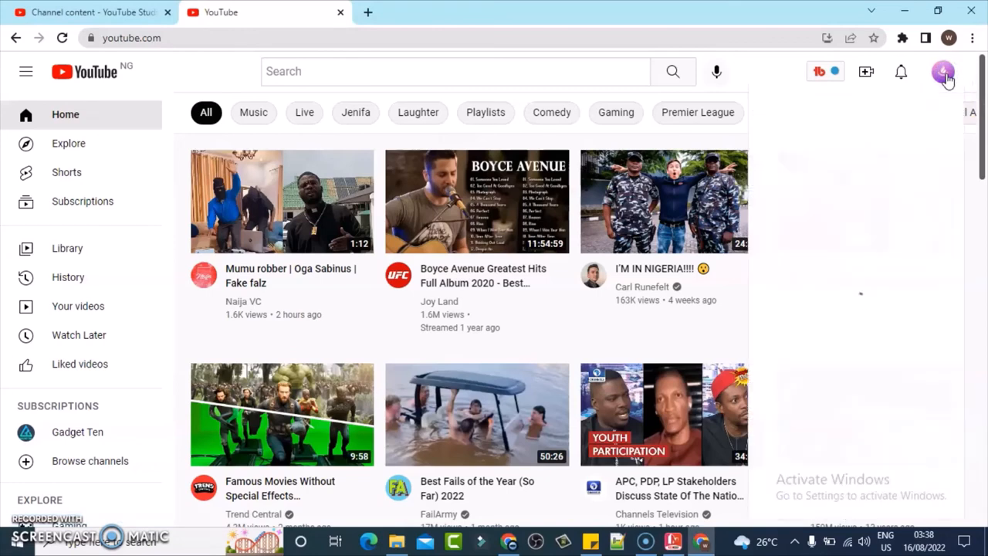
{"action": "left_click", "coordinate": [943, 71]}
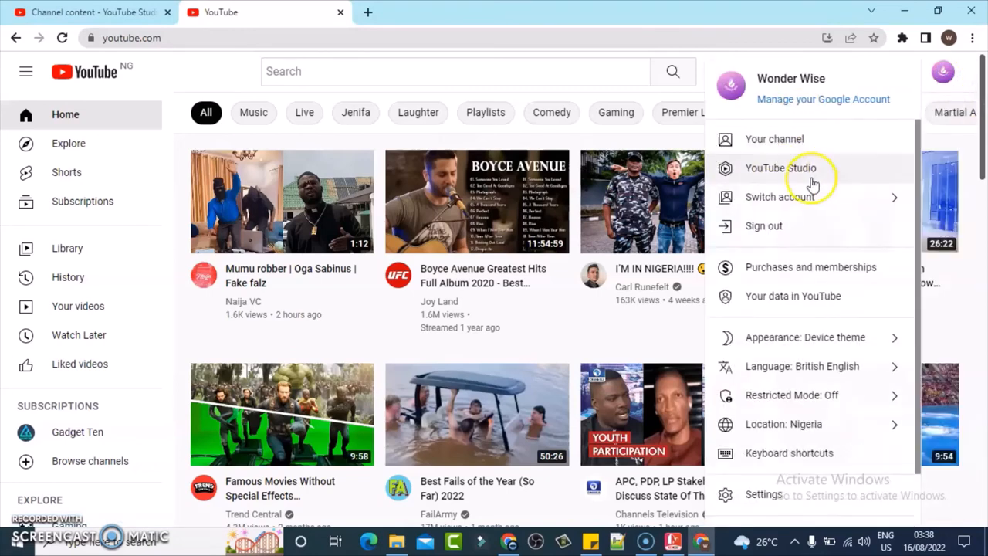
{"action": "left_click", "coordinate": [774, 139]}
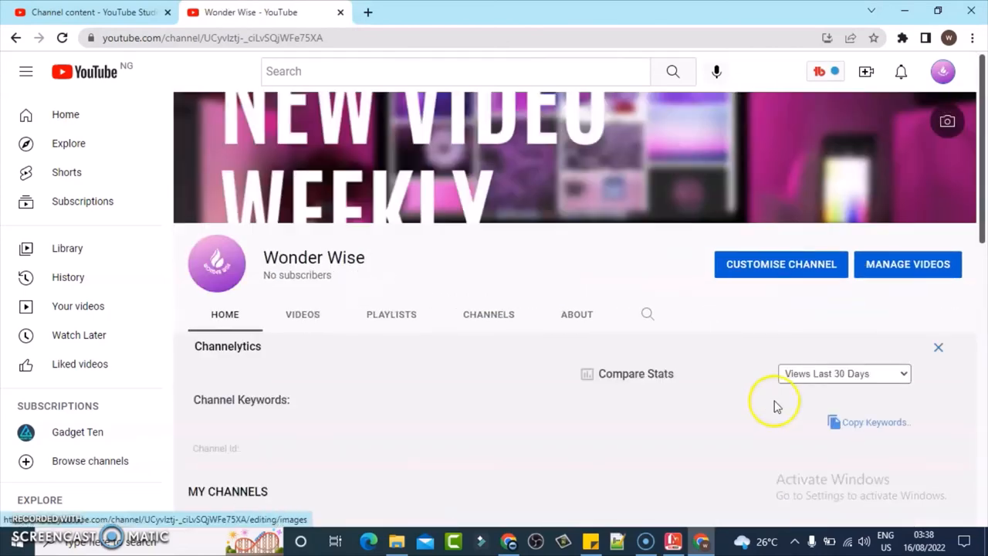
{"action": "scroll", "scroll_direction": "down", "scroll_amount": 3}
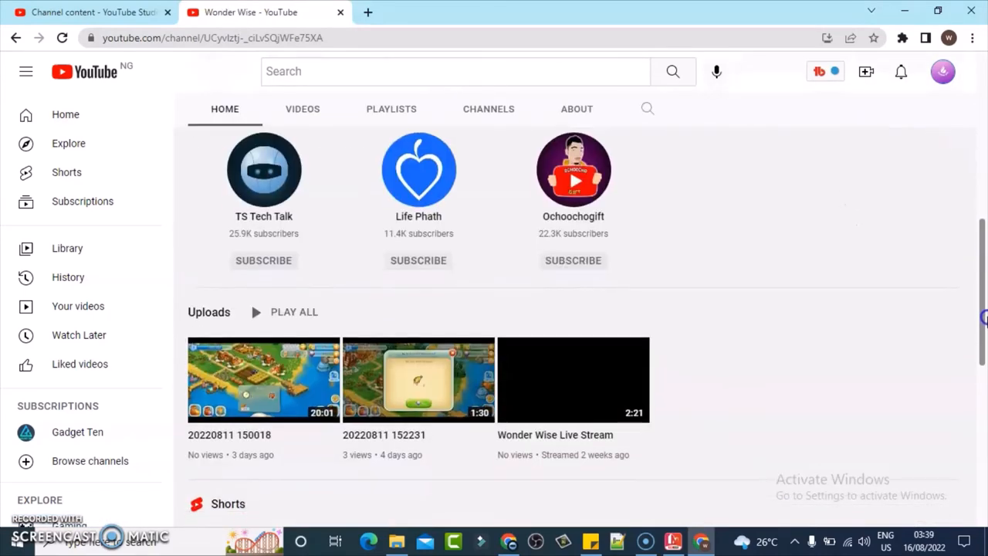
{"action": "scroll", "scroll_direction": "down", "scroll_amount": 3}
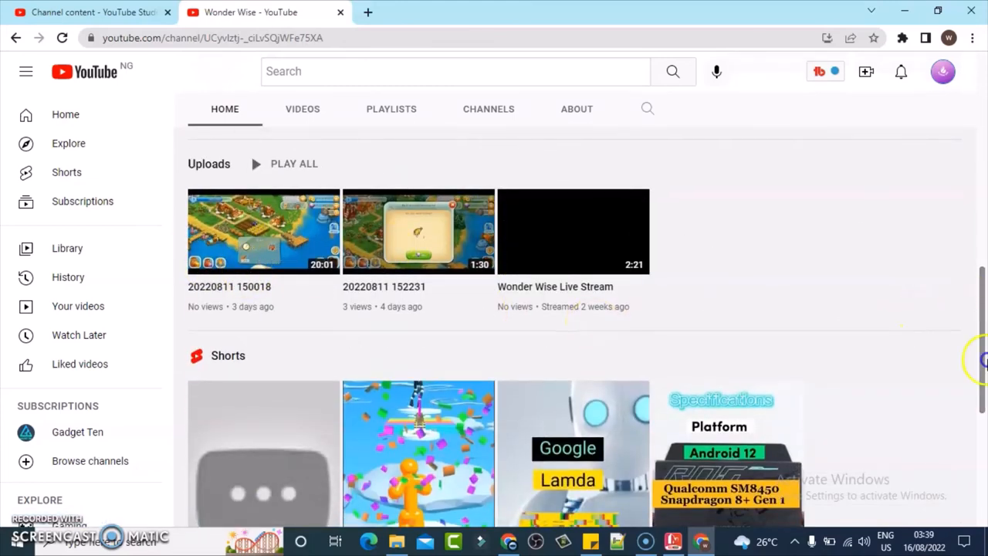
{"action": "scroll", "scroll_direction": "down", "scroll_amount": 3}
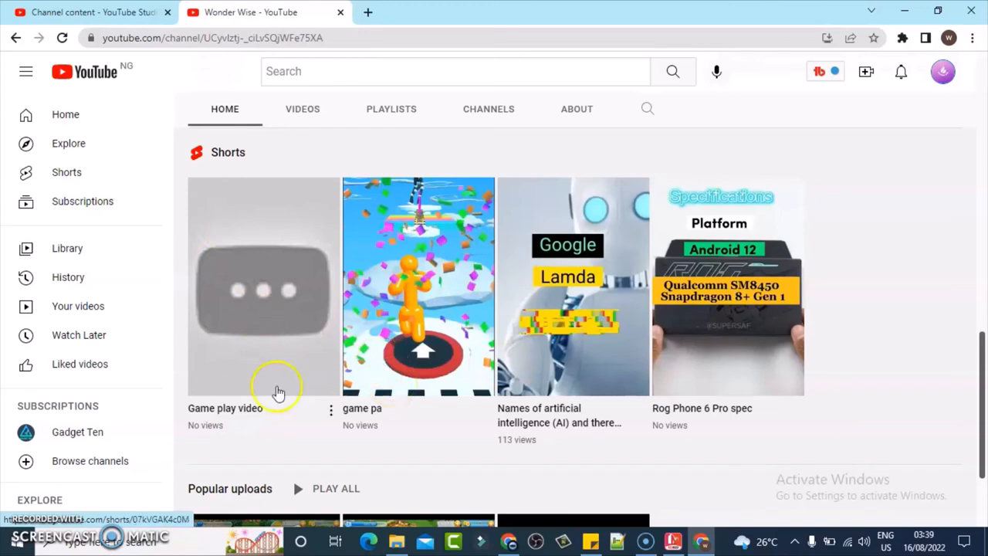
{"action": "mouse_move", "coordinate": [389, 374]}
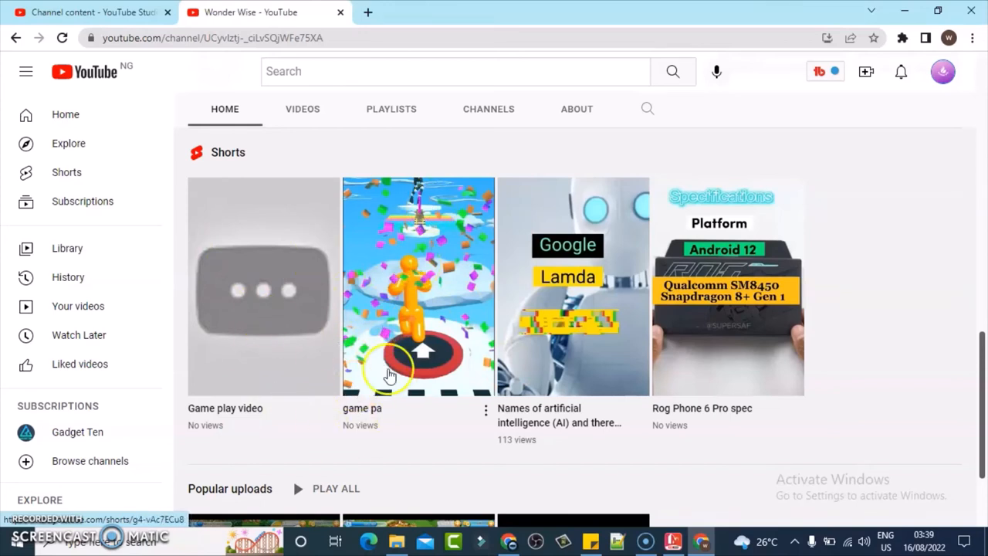
{"action": "mouse_move", "coordinate": [384, 253]}
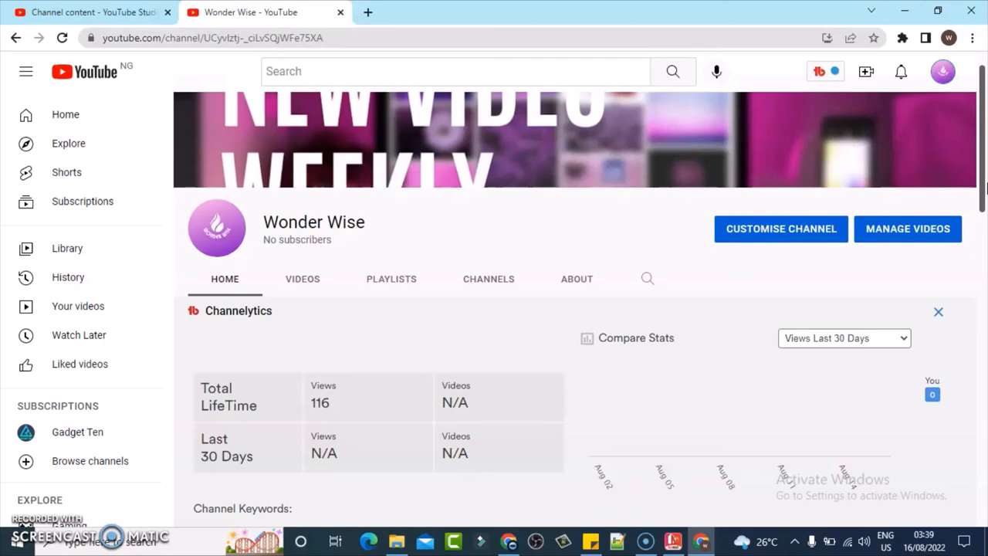
{"action": "mouse_move", "coordinate": [616, 505]}
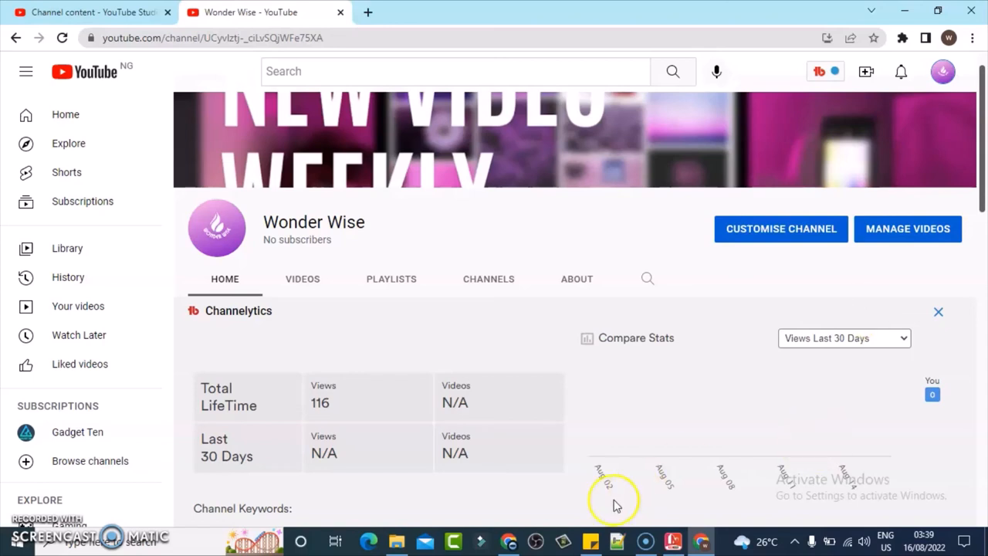